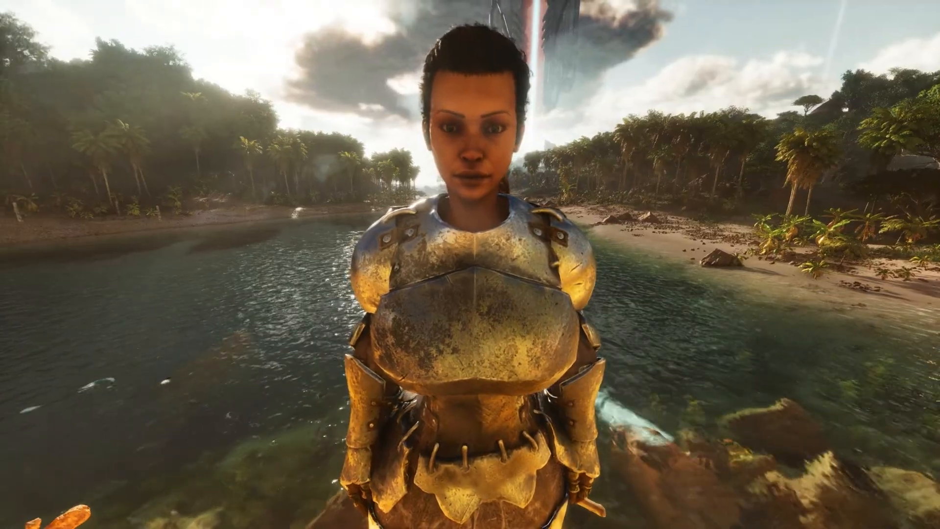
- Press Escape in ARK: Survival Ascended to get out of the game toward the desktop
{"action": "key", "text": "Escape"}
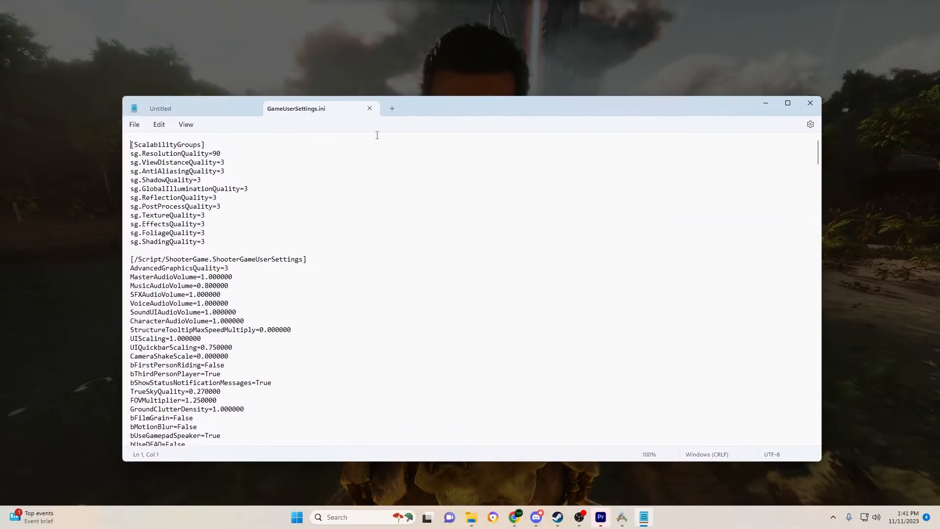
{"action": "mouse_move", "coordinate": [333, 114]}
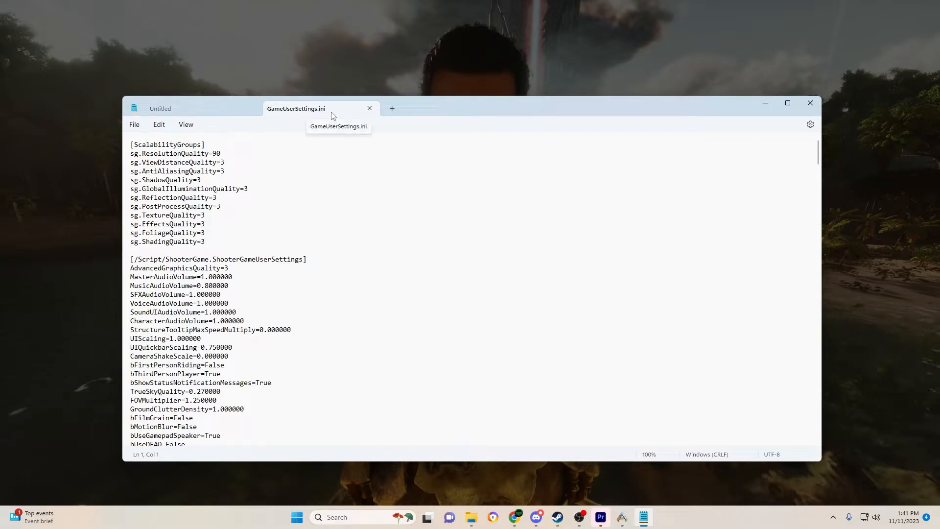
{"action": "mouse_move", "coordinate": [312, 192]}
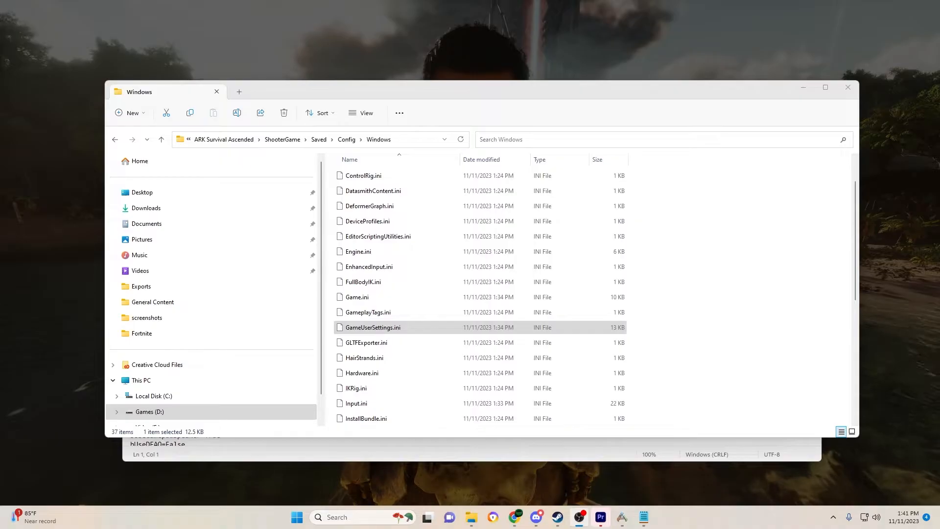
{"action": "mouse_move", "coordinate": [325, 92]}
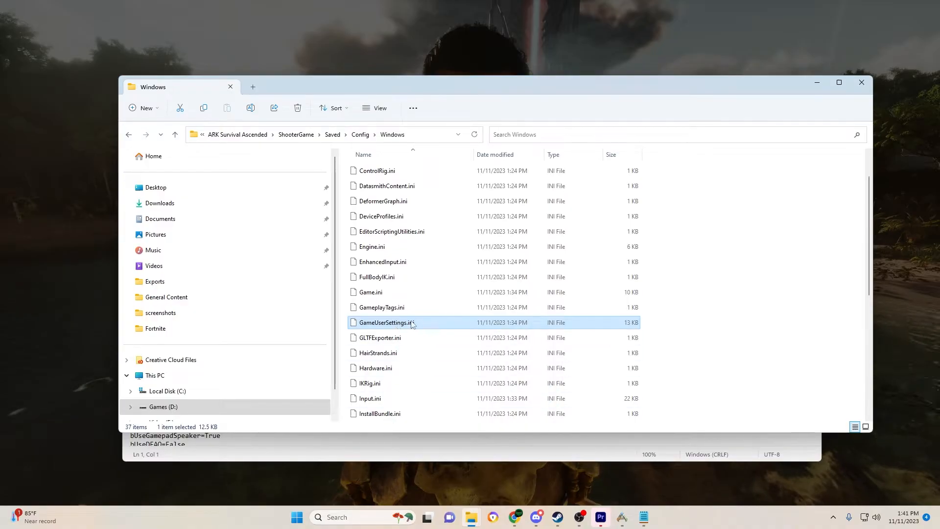
{"action": "mouse_move", "coordinate": [408, 321]}
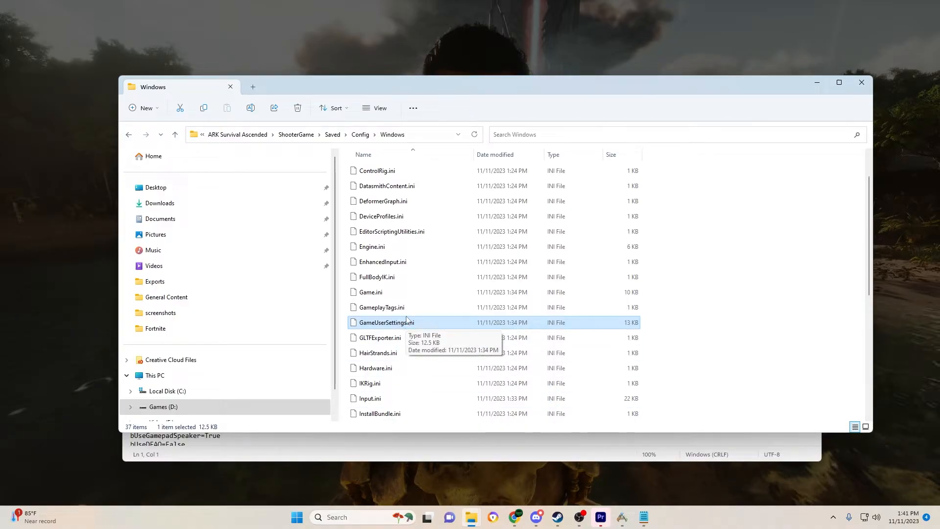
{"action": "mouse_move", "coordinate": [406, 337]}
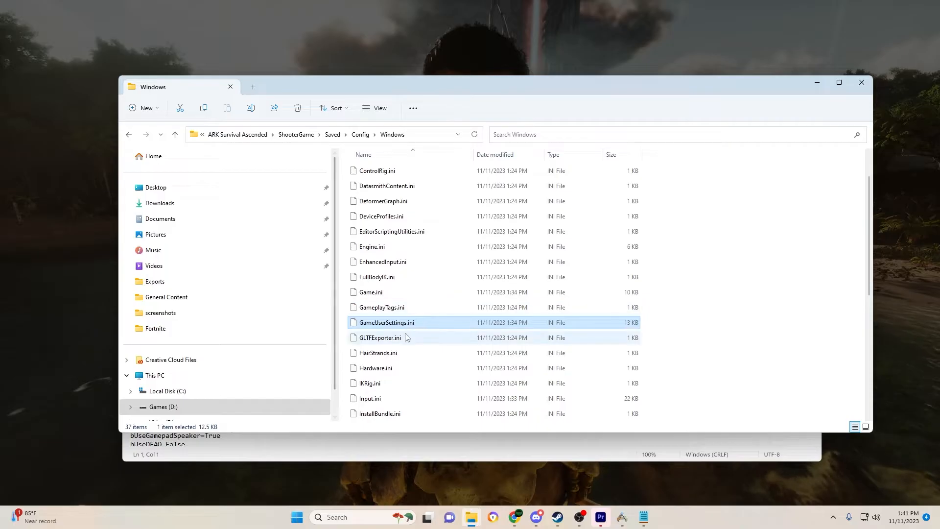
{"action": "mouse_move", "coordinate": [125, 137]}
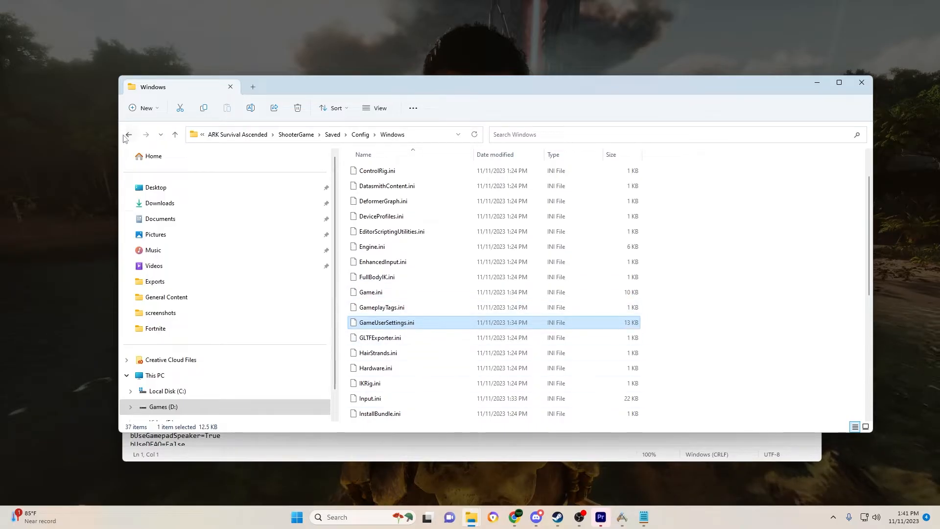
{"action": "mouse_move", "coordinate": [300, 142]}
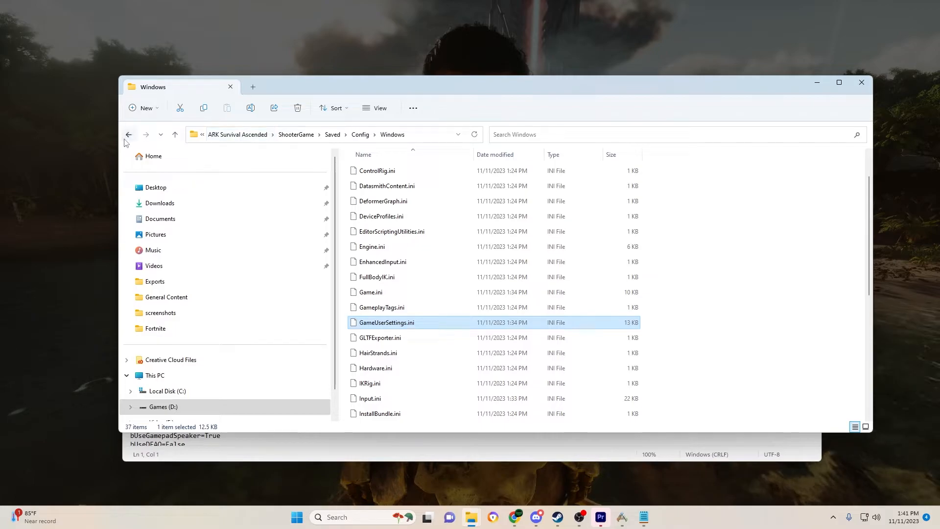
{"action": "mouse_move", "coordinate": [128, 134]}
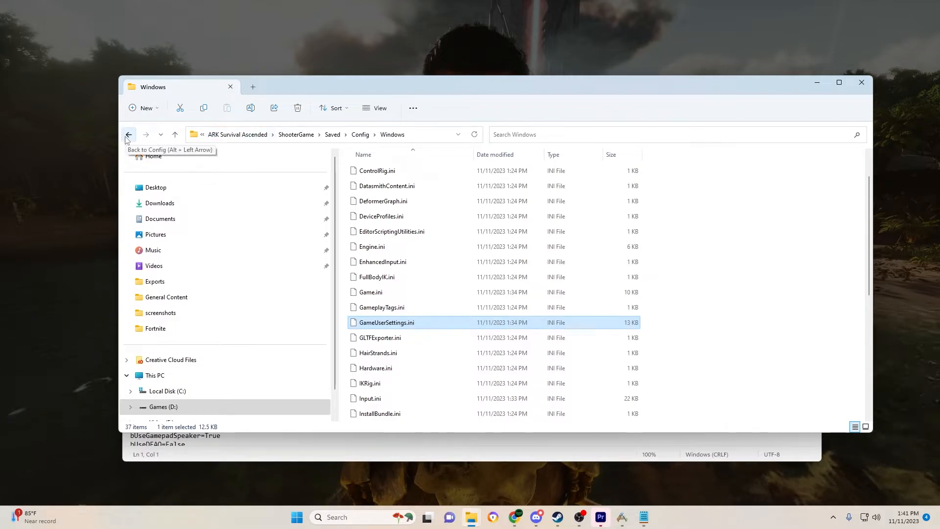
- Go back through Config and ShooterGame to the ARK Survival Ascended install folder
{"action": "left_click", "coordinate": [128, 134]}
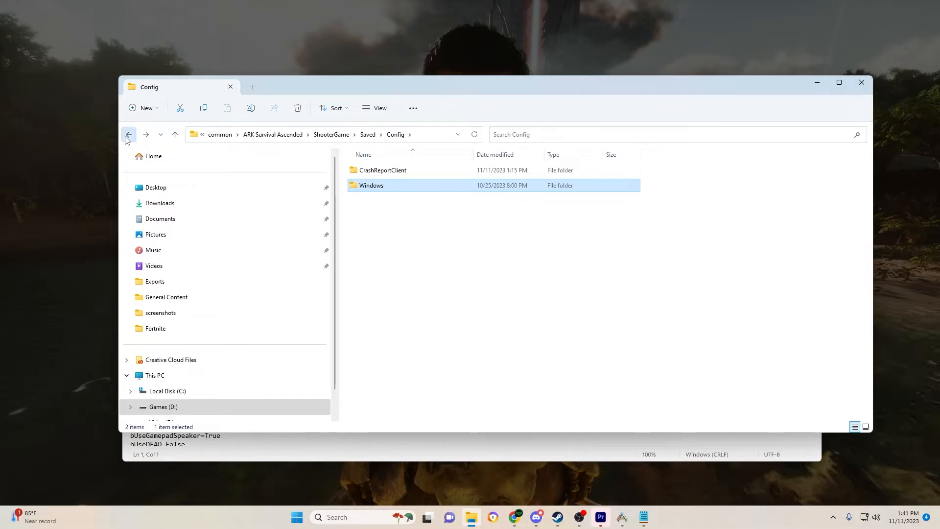
{"action": "left_click", "coordinate": [129, 134]}
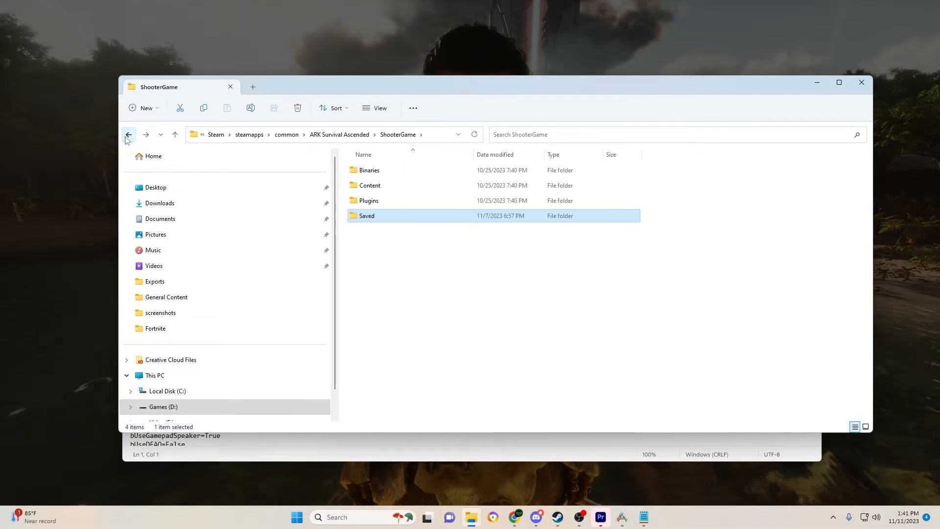
{"action": "left_click", "coordinate": [128, 134]}
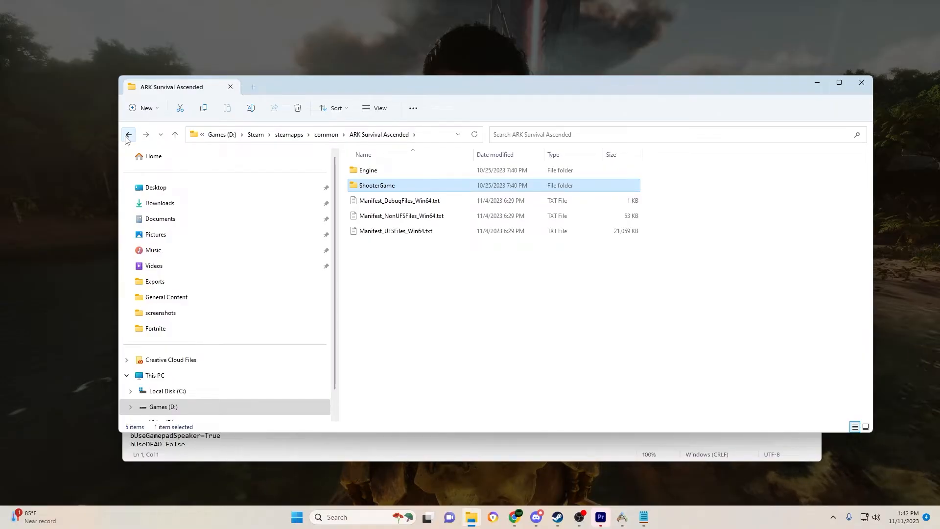
{"action": "double_click", "coordinate": [368, 170]}
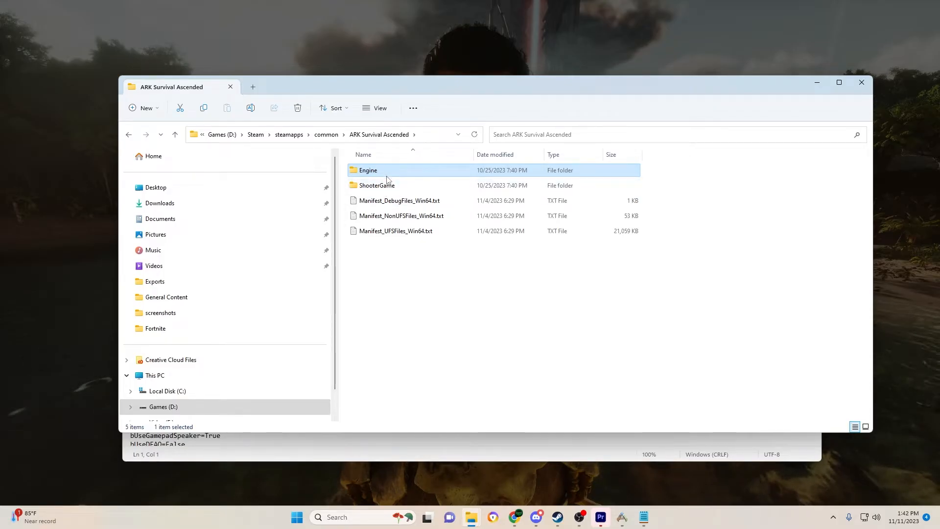
- Descend through ShooterGame, Saved, Config, Windows and open GameUserSettings.ini in Notepad
{"action": "double_click", "coordinate": [368, 170]}
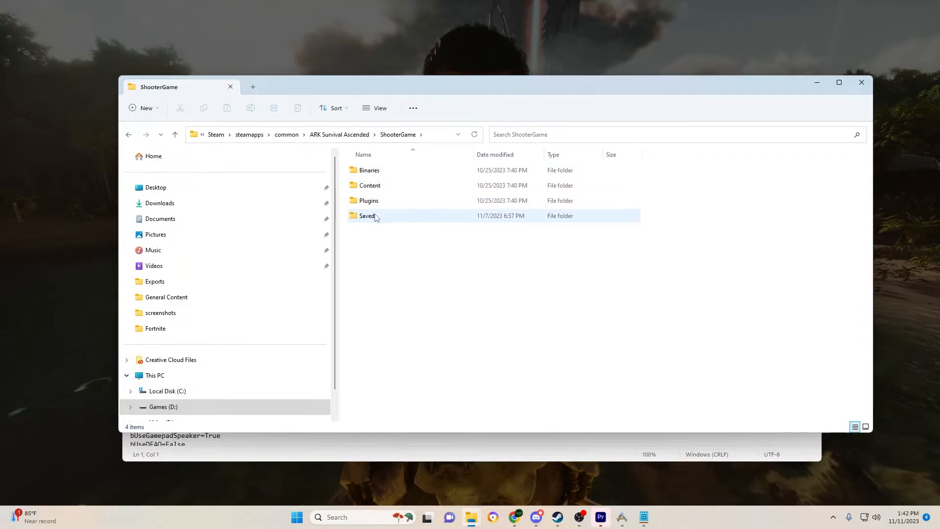
{"action": "double_click", "coordinate": [367, 215]}
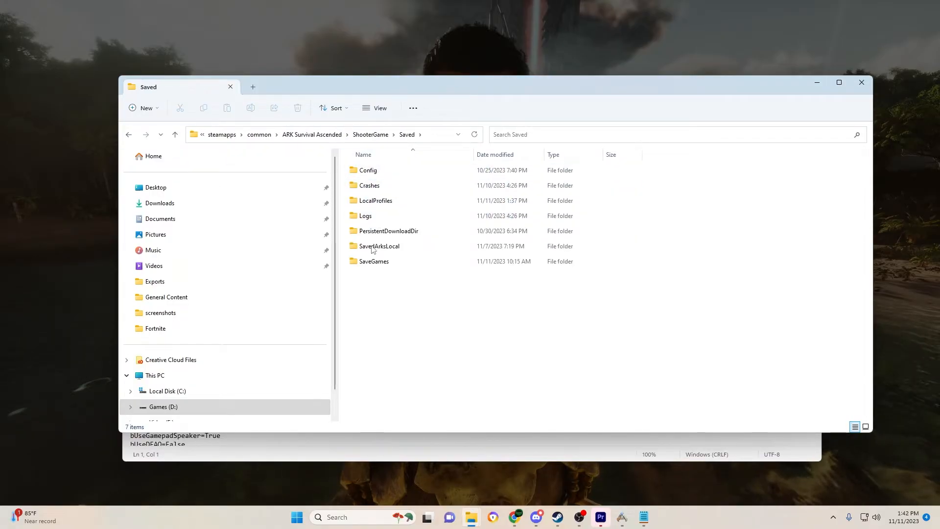
{"action": "double_click", "coordinate": [368, 170]}
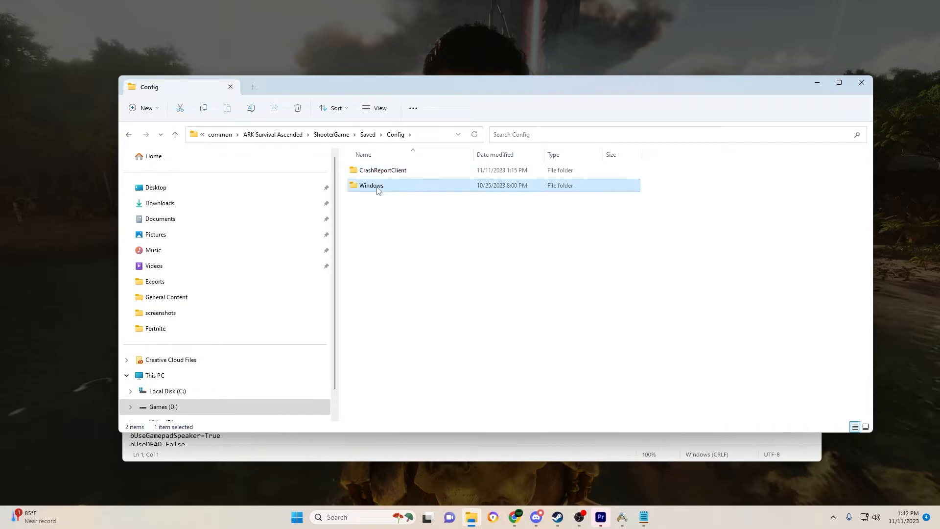
{"action": "double_click", "coordinate": [372, 185]}
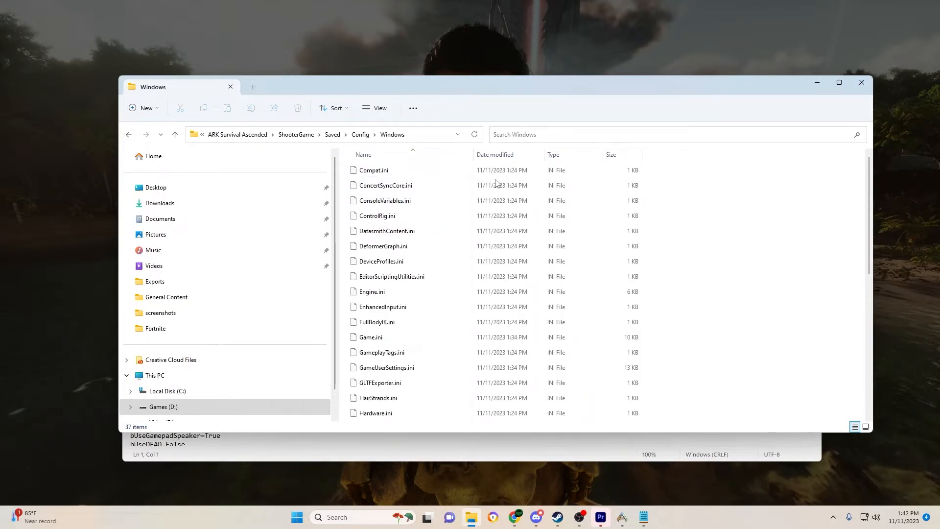
{"action": "left_click", "coordinate": [382, 307]}
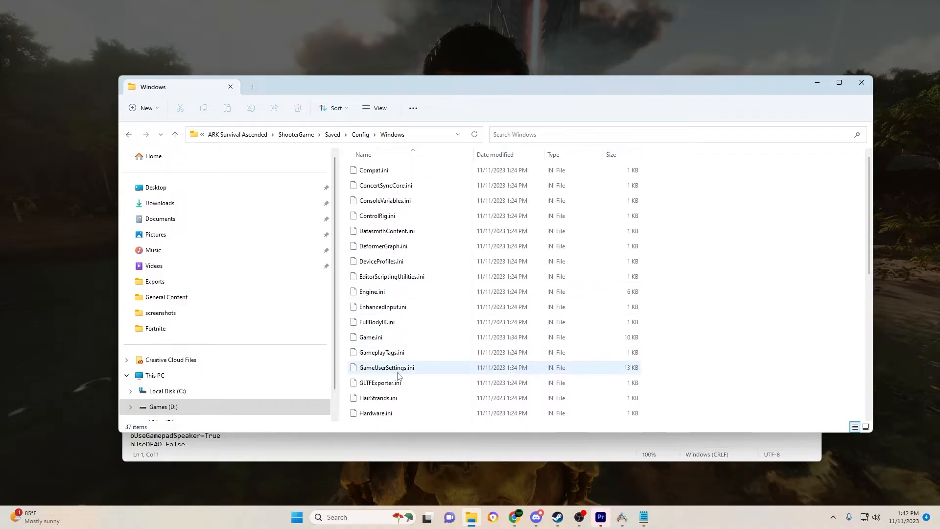
{"action": "double_click", "coordinate": [387, 367]}
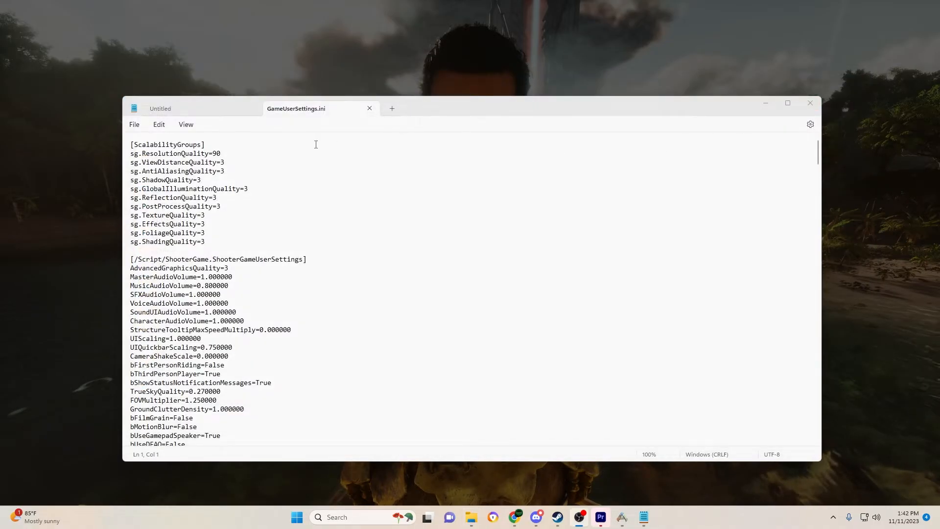
{"action": "mouse_move", "coordinate": [286, 246]}
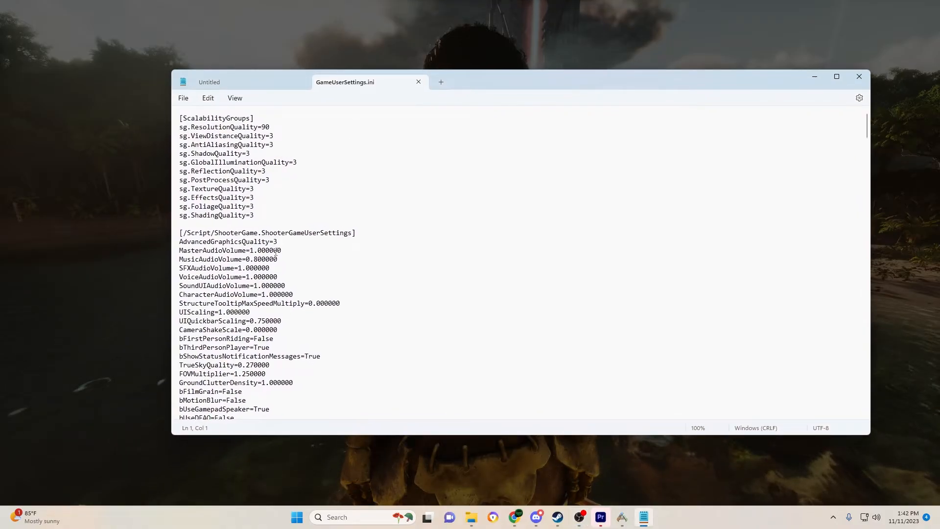
- Scroll down and select the False value of bRemoteInventoryItemsShowAllItems
{"action": "scroll", "scroll_direction": "down", "scroll_amount": 3}
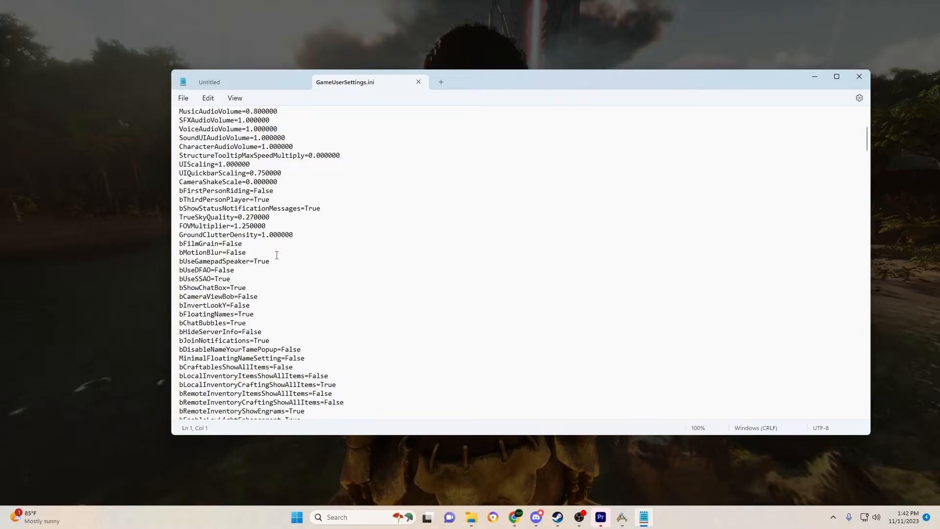
{"action": "scroll", "scroll_direction": "down", "scroll_amount": 3}
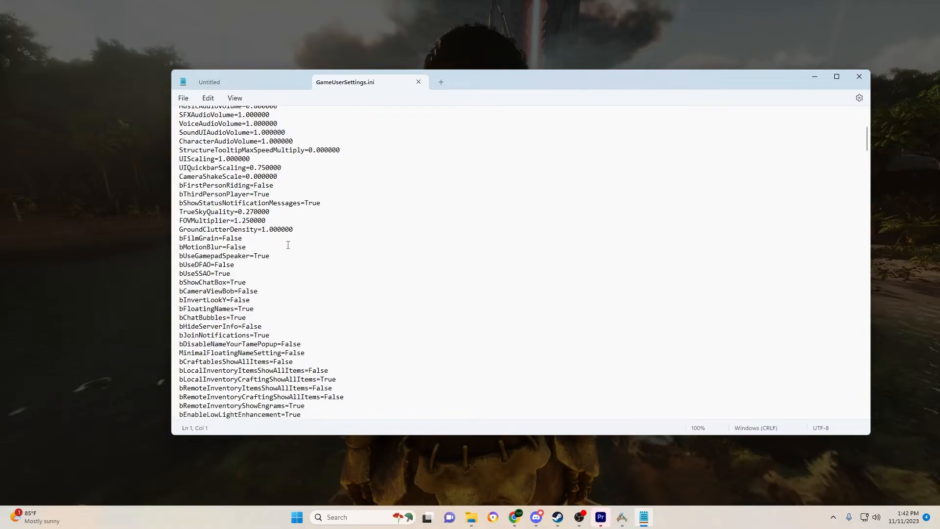
{"action": "scroll", "scroll_direction": "down", "scroll_amount": 3}
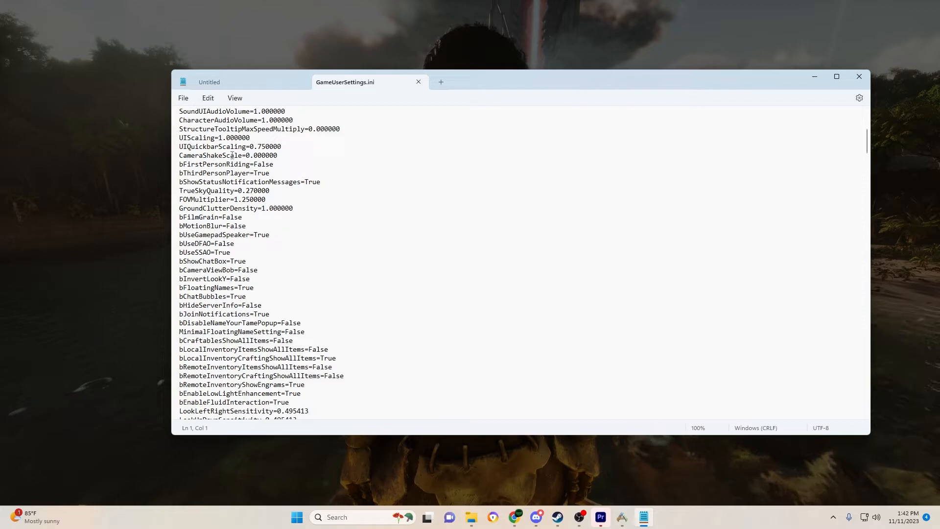
{"action": "mouse_move", "coordinate": [304, 262]}
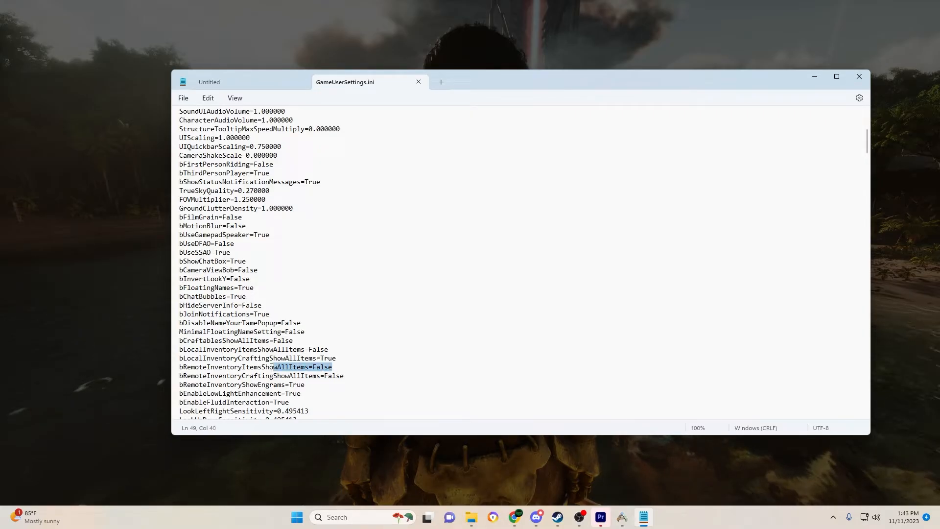
{"action": "left_click", "coordinate": [311, 367]}
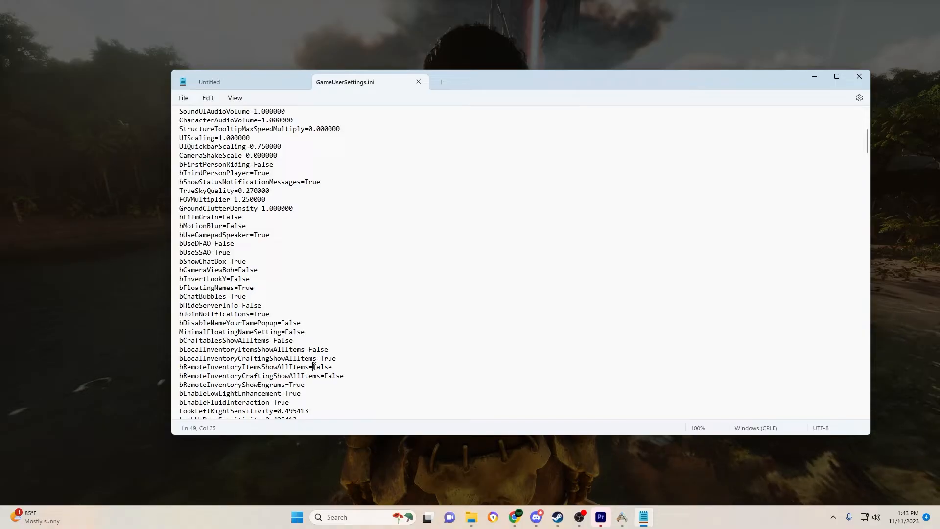
{"action": "double_click", "coordinate": [322, 366]}
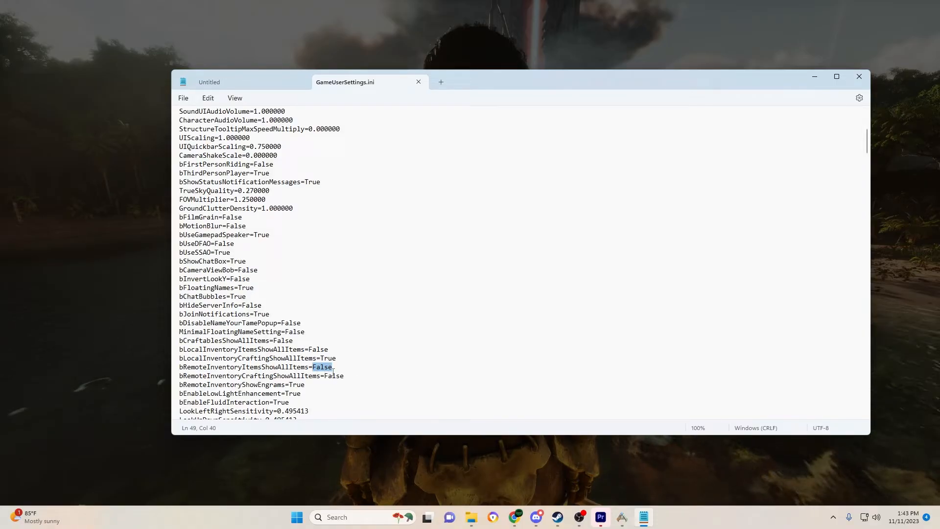
- Scroll further down to the GraphicsQuality=3 entry and nearby settings
{"action": "scroll", "scroll_direction": "down", "scroll_amount": 3}
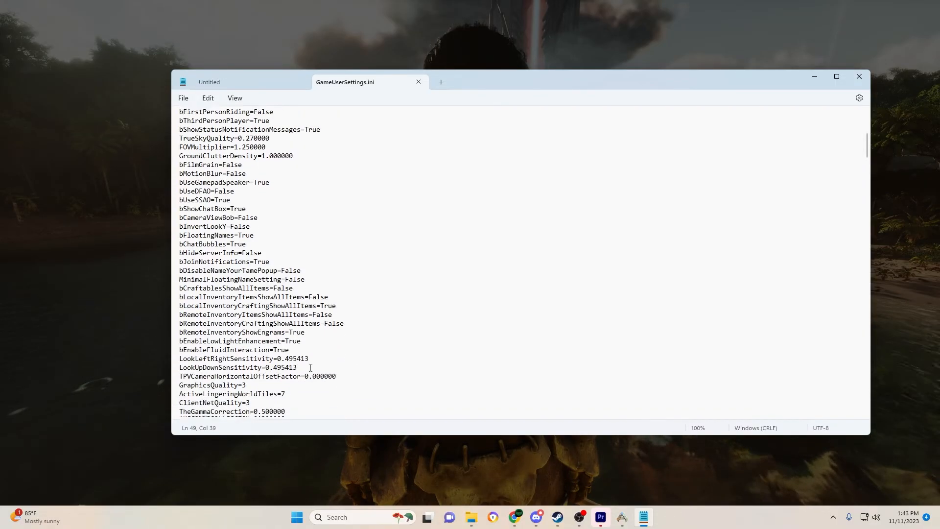
{"action": "scroll", "scroll_direction": "down", "scroll_amount": 3}
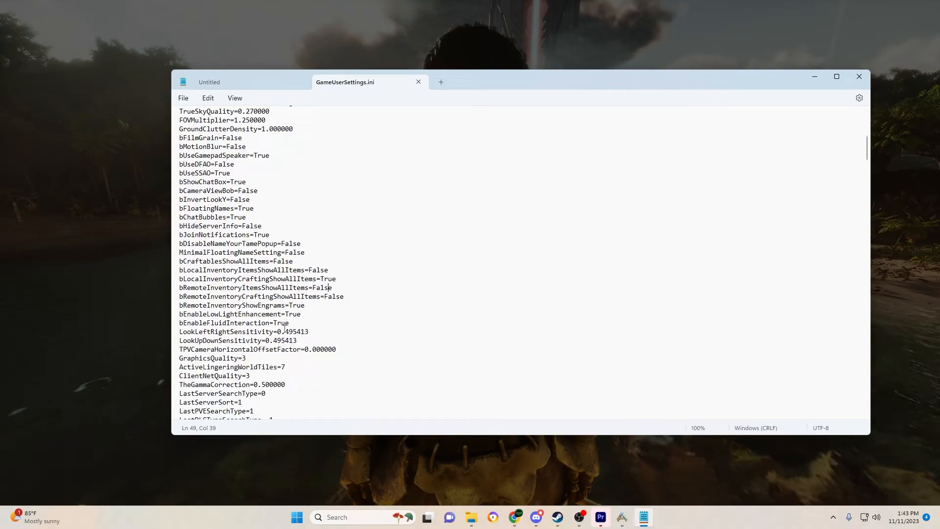
{"action": "mouse_move", "coordinate": [331, 331]}
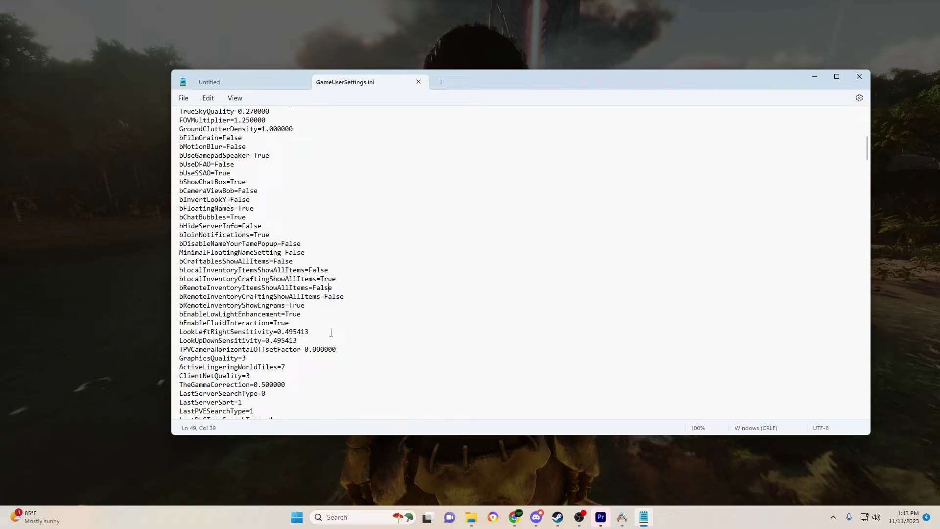
{"action": "scroll", "scroll_direction": "down", "scroll_amount": 3}
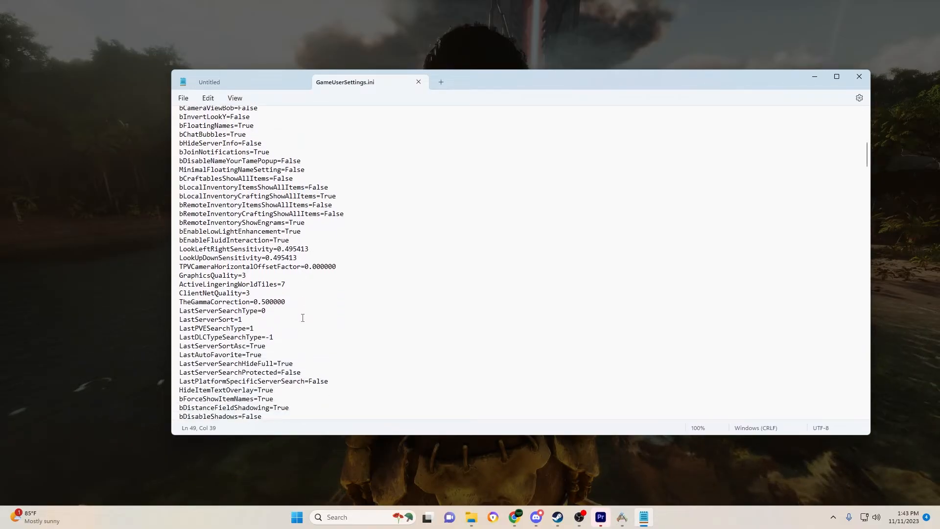
{"action": "scroll", "scroll_direction": "down", "scroll_amount": 3}
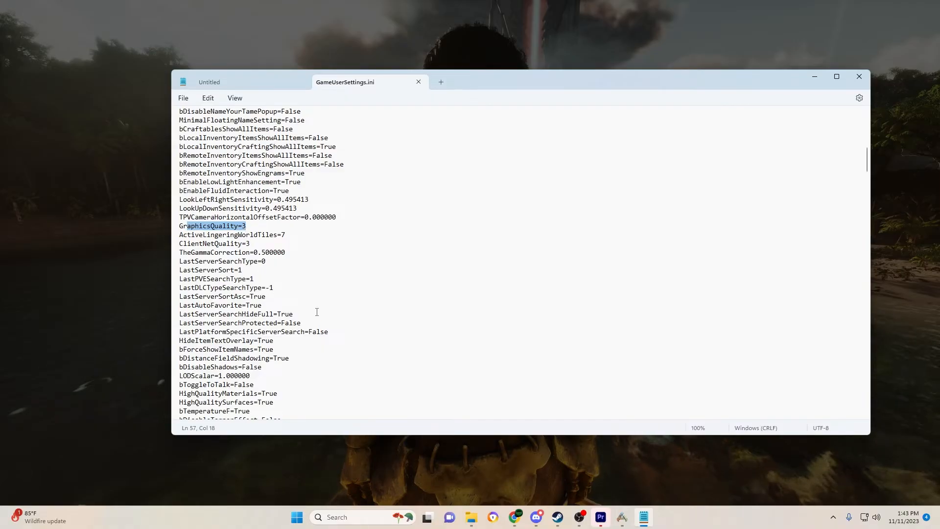
{"action": "left_click", "coordinate": [326, 290]}
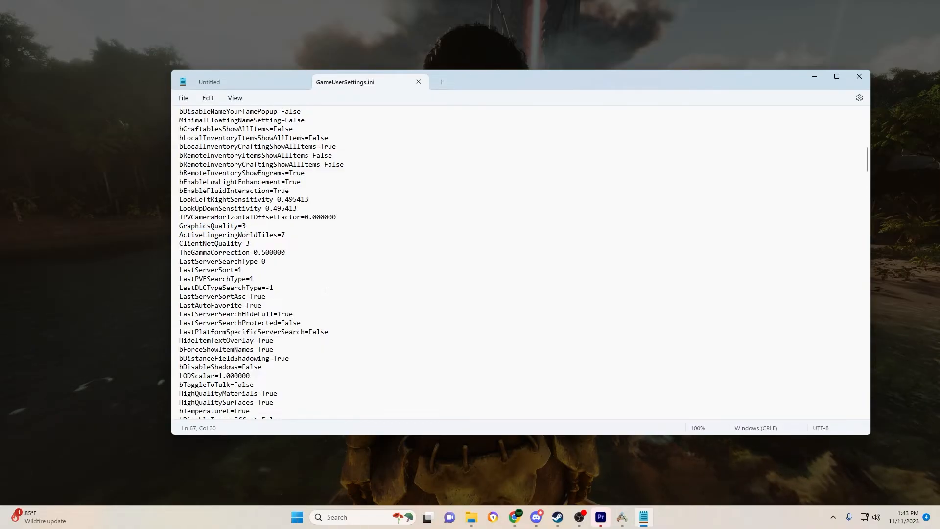
{"action": "scroll", "scroll_direction": "down", "scroll_amount": 3}
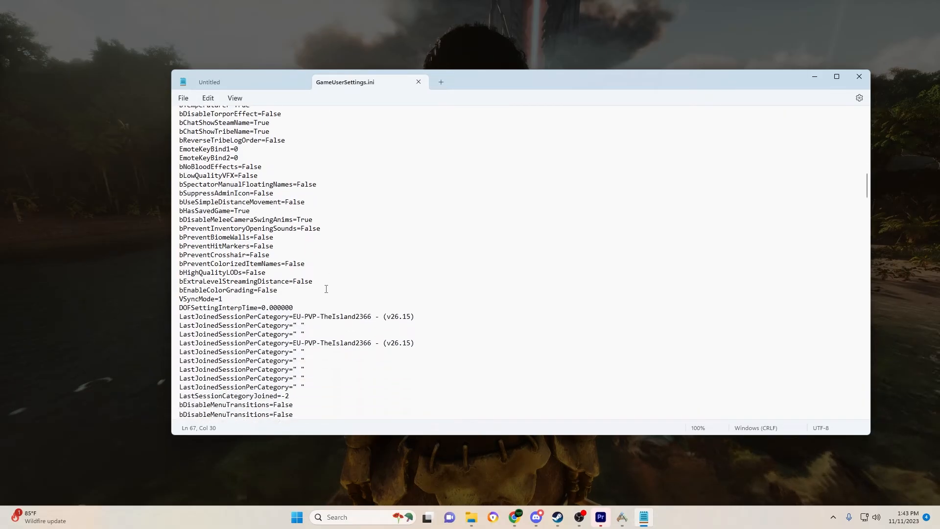
{"action": "scroll", "scroll_direction": "down", "scroll_amount": 3}
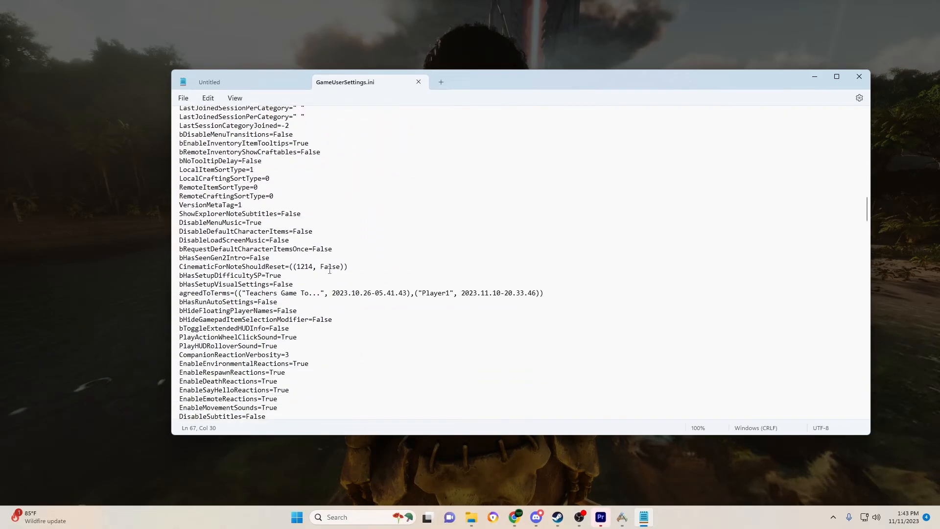
{"action": "scroll", "scroll_direction": "down", "scroll_amount": 3}
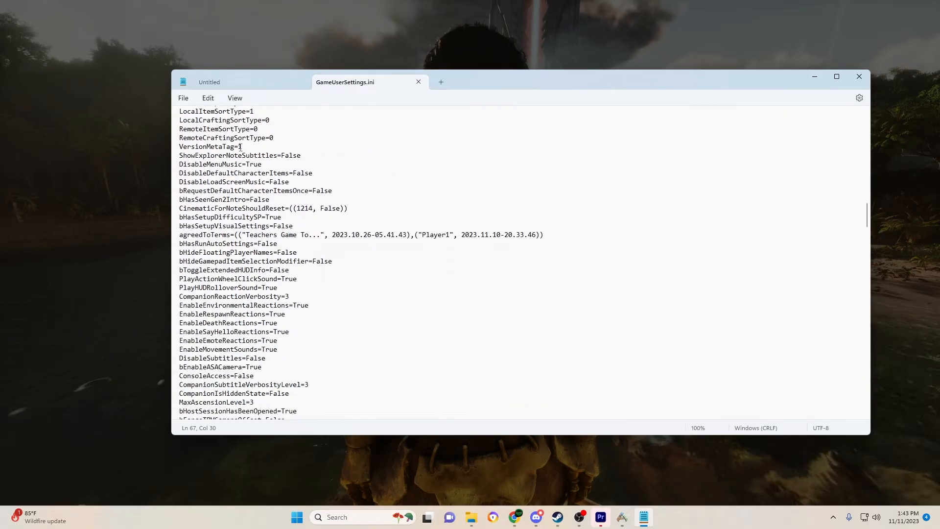
{"action": "left_click", "coordinate": [183, 98]}
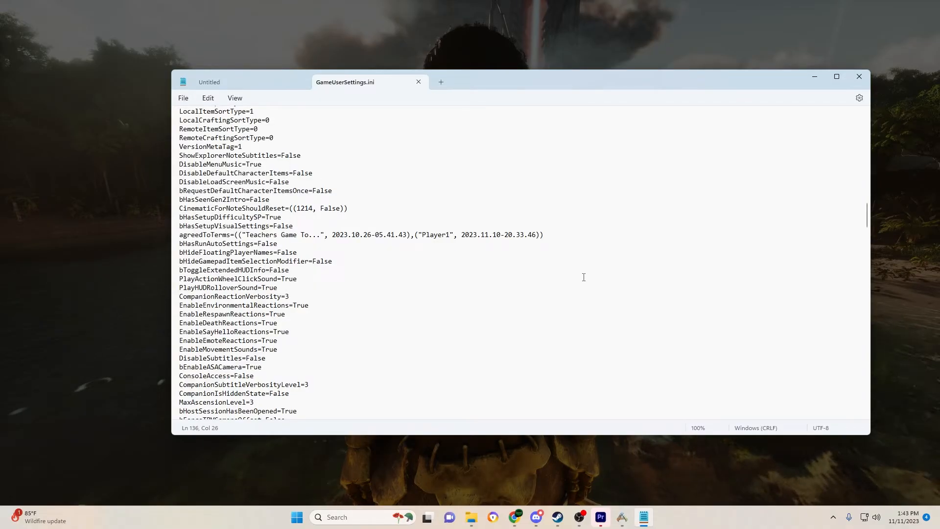
{"action": "mouse_move", "coordinate": [346, 284]}
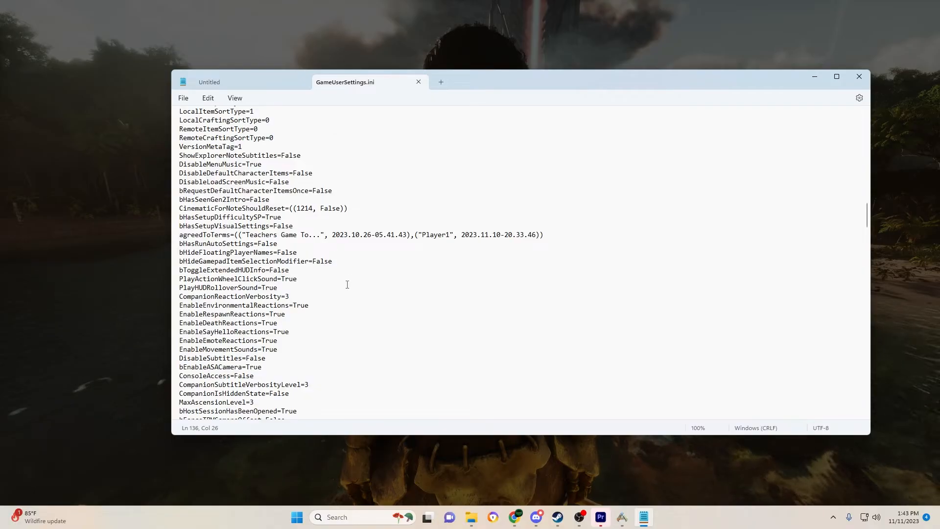
{"action": "mouse_move", "coordinate": [621, 334]}
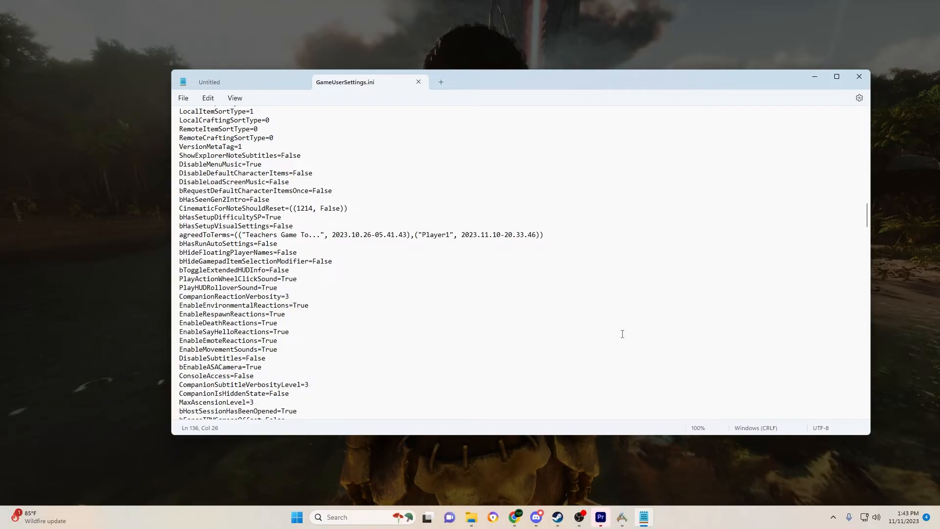
{"action": "mouse_move", "coordinate": [322, 283]}
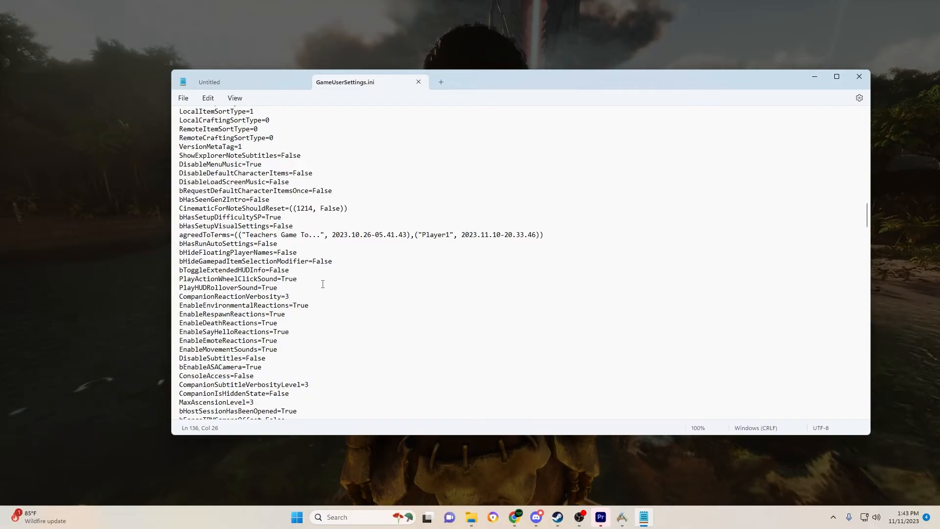
{"action": "scroll", "scroll_direction": "down", "scroll_amount": 3}
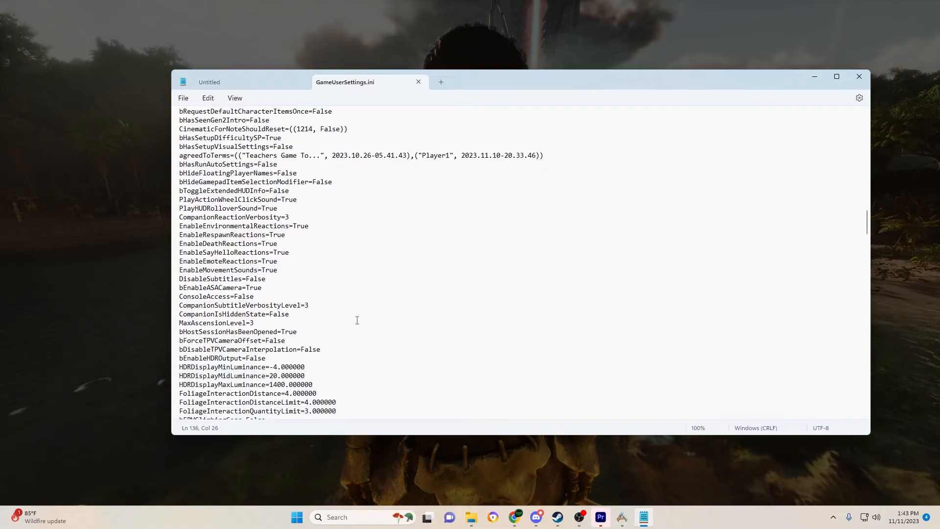
{"action": "scroll", "scroll_direction": "up", "scroll_amount": 3}
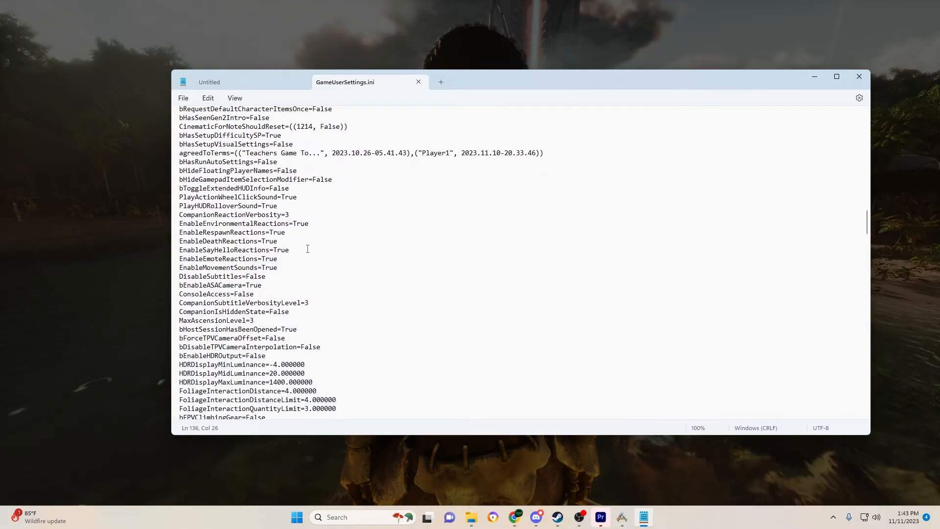
{"action": "scroll", "scroll_direction": "down", "scroll_amount": 3}
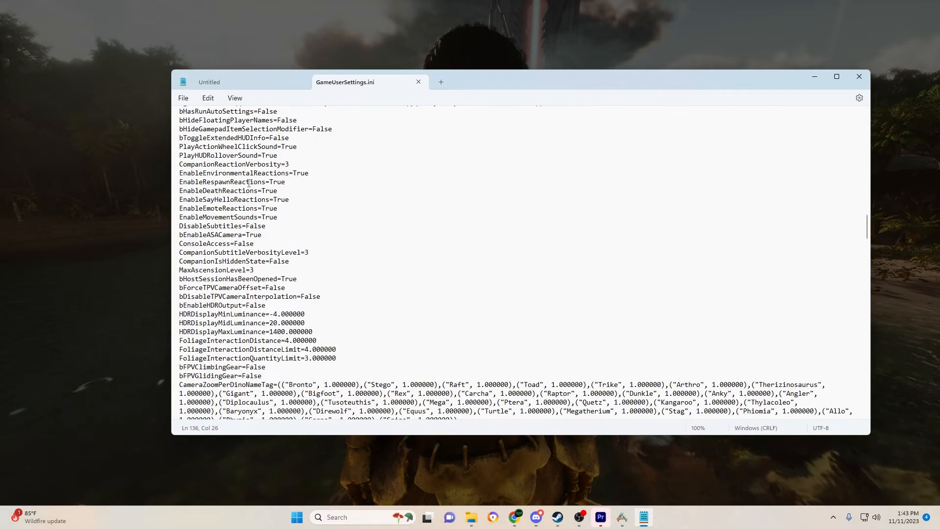
{"action": "scroll", "scroll_direction": "up", "scroll_amount": 3}
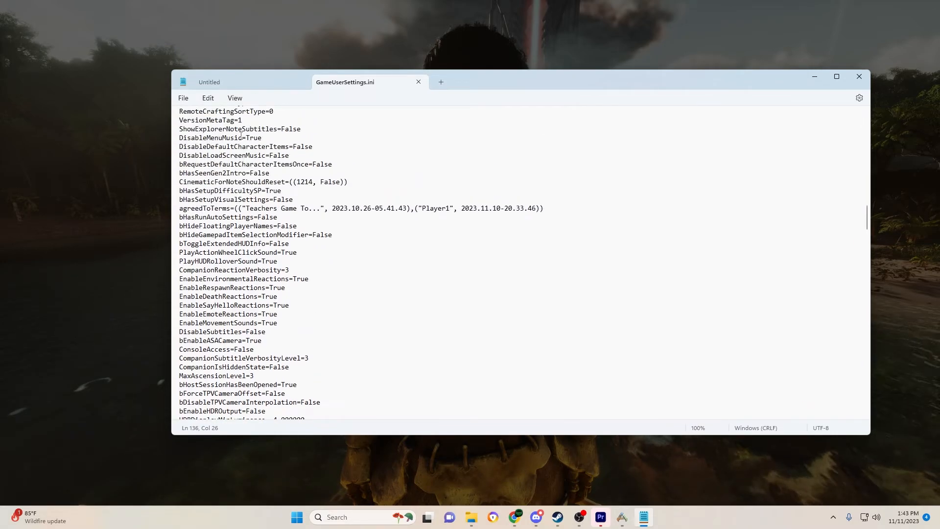
{"action": "scroll", "scroll_direction": "up", "scroll_amount": 3}
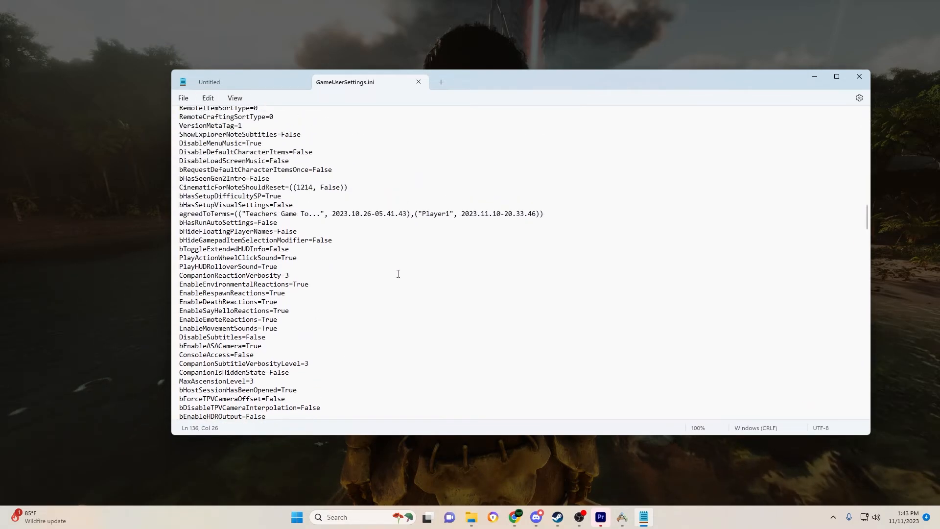
{"action": "scroll", "scroll_direction": "down", "scroll_amount": 3}
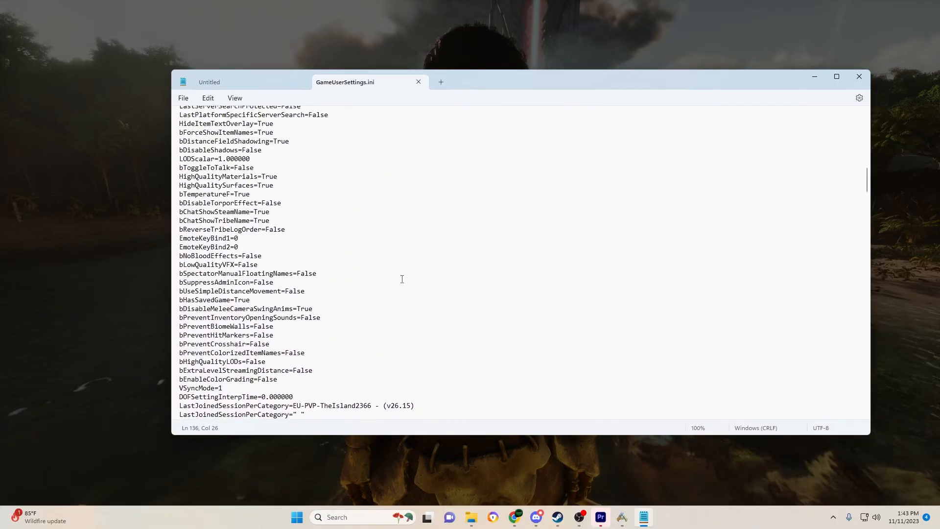
{"action": "scroll", "scroll_direction": "up", "scroll_amount": 3}
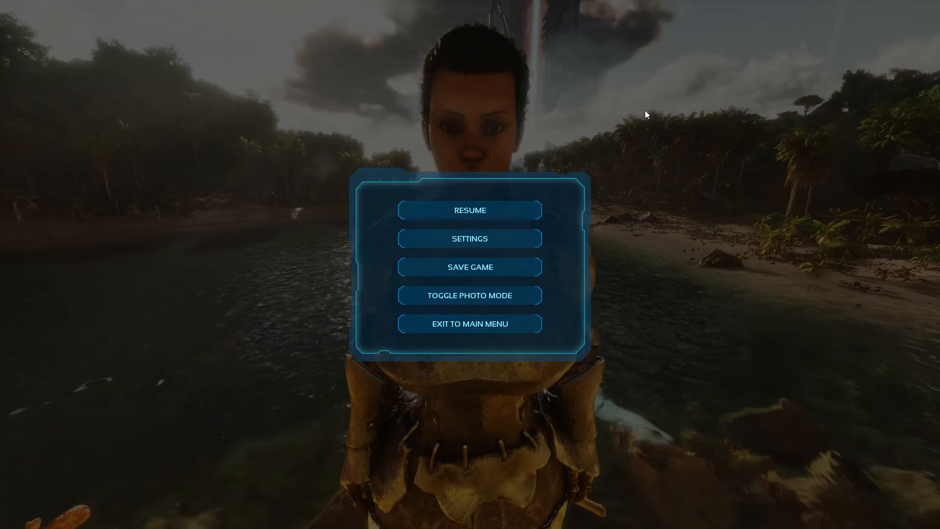
{"action": "mouse_move", "coordinate": [635, 121]}
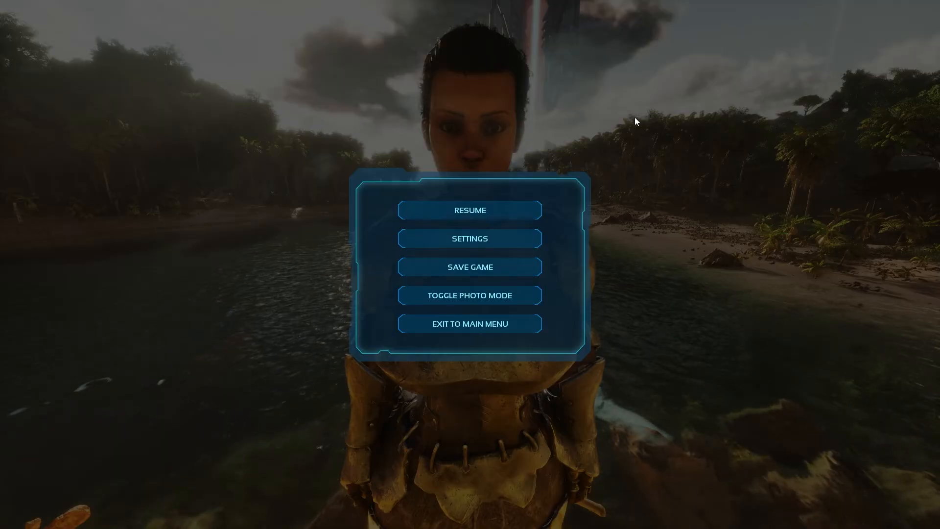
{"action": "mouse_move", "coordinate": [546, 201]}
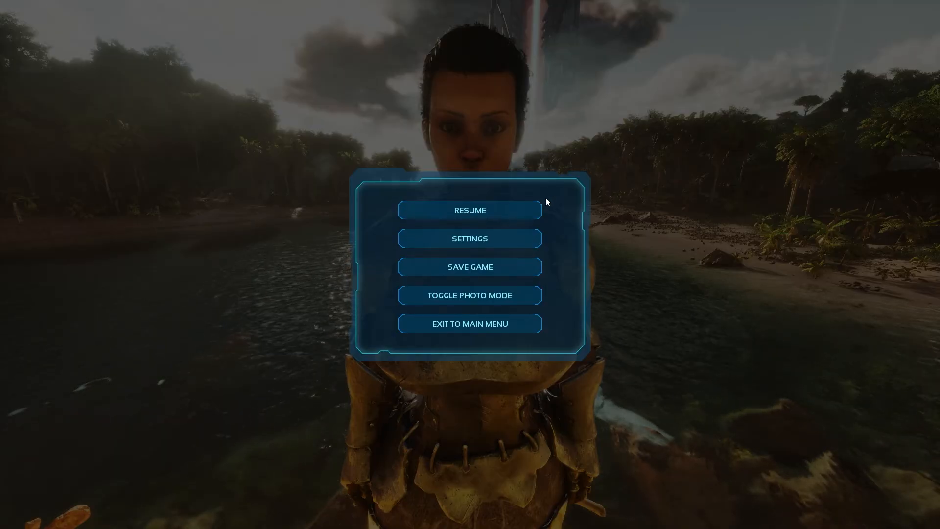
- Click RESUME in ARK's pause menu to return to live gameplay
{"action": "left_click", "coordinate": [469, 210]}
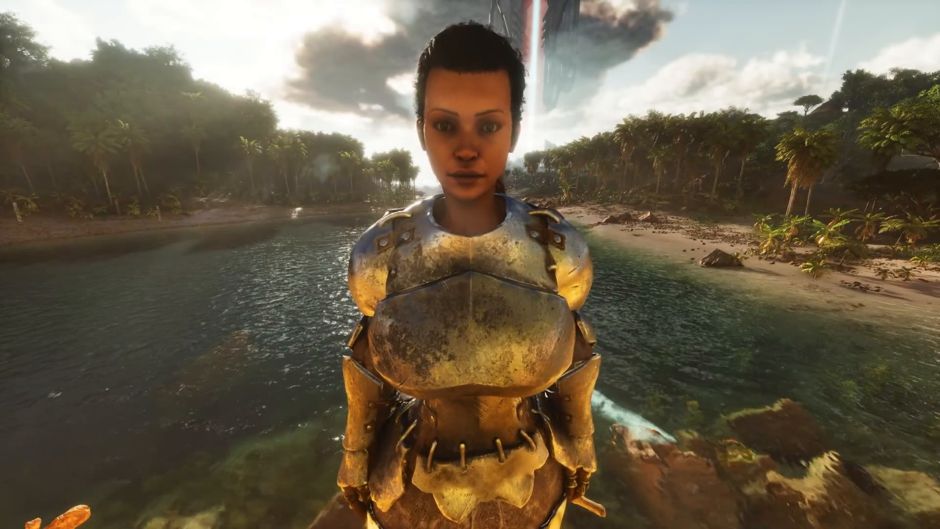